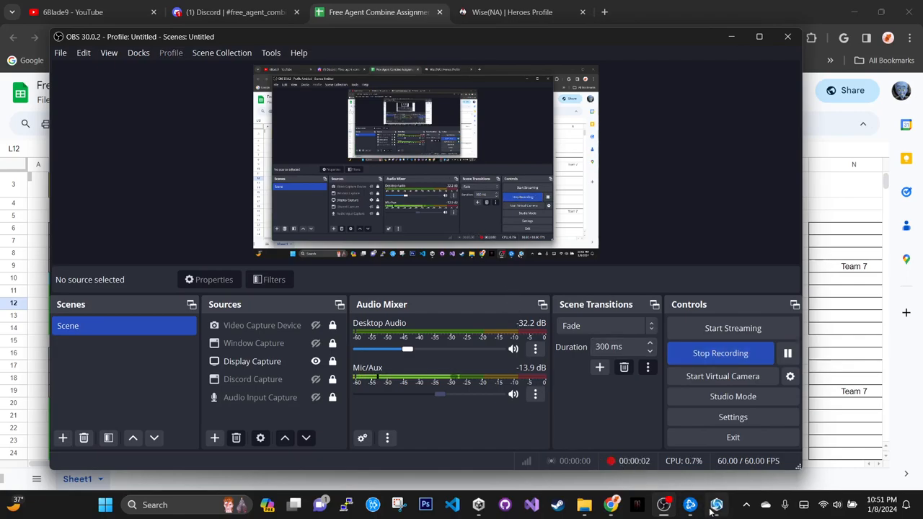
# Switch from the recorder into the game and go to the Loot chests screen.
pyautogui.click(716, 505)
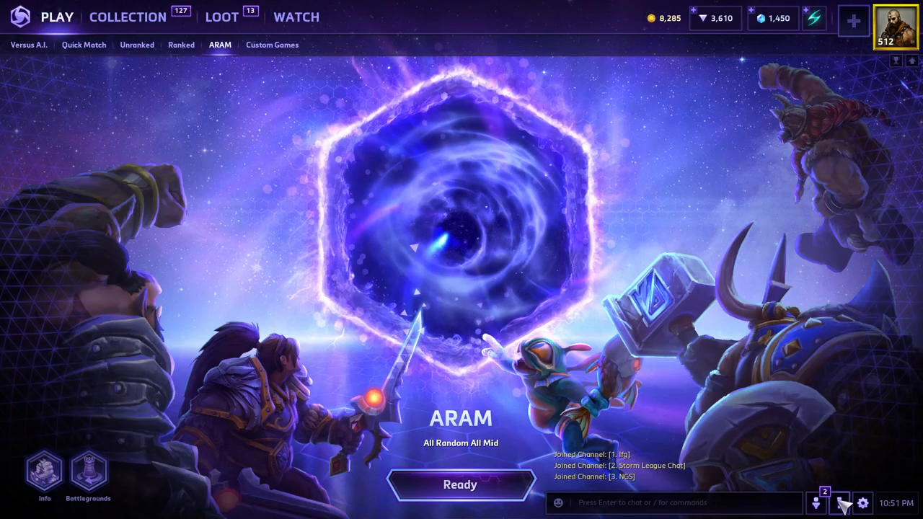
pyautogui.click(817, 502)
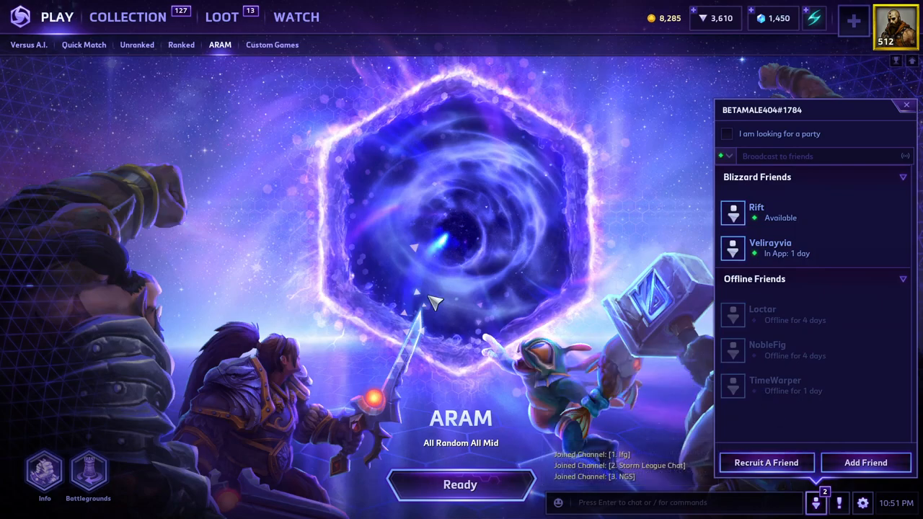
pyautogui.moveTo(219, 44)
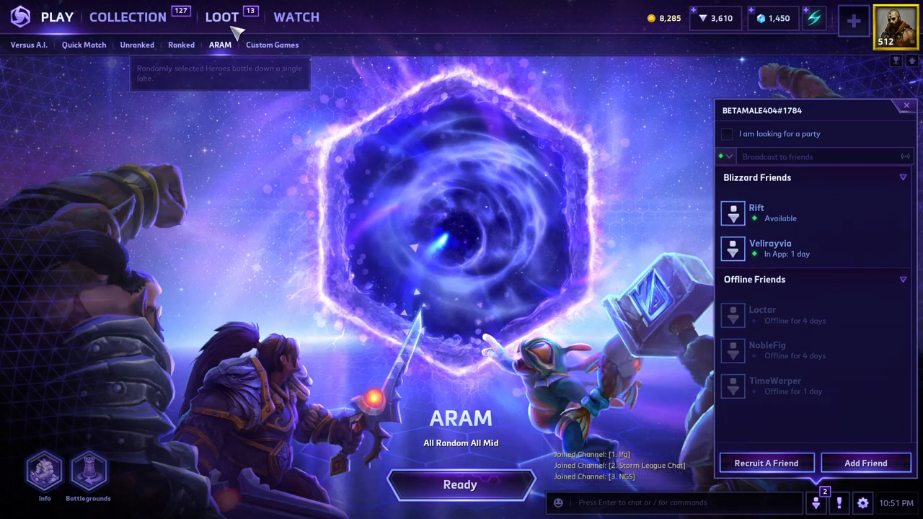
pyautogui.click(222, 16)
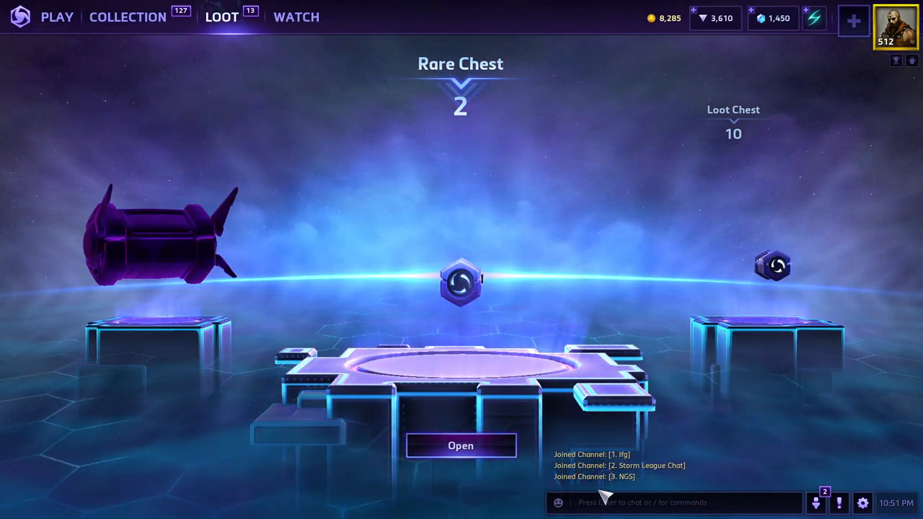
pyautogui.click(816, 502)
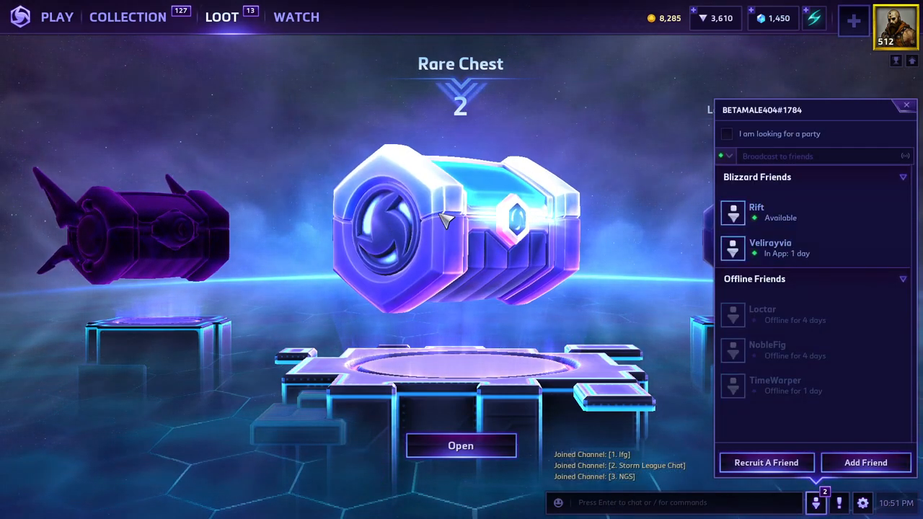
# Open one Rare Chest, reveal its rewards and return to the loot screen.
pyautogui.click(461, 444)
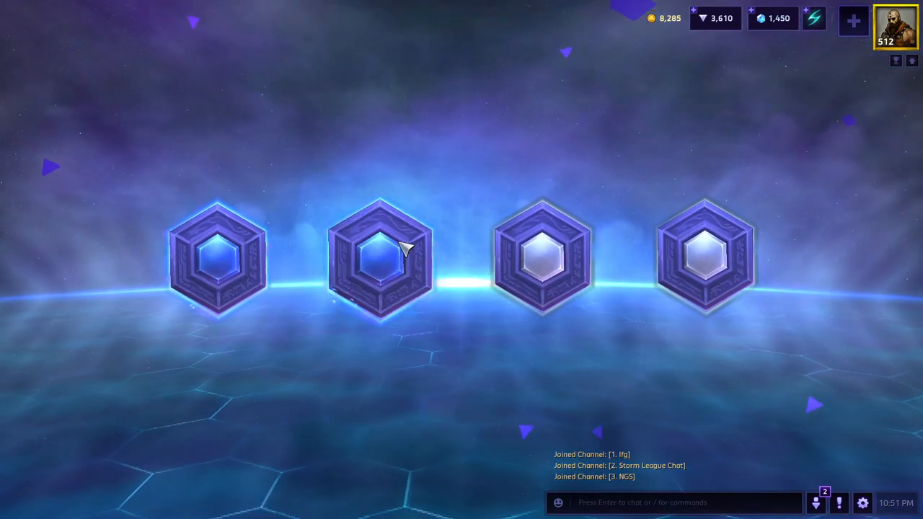
pyautogui.click(377, 267)
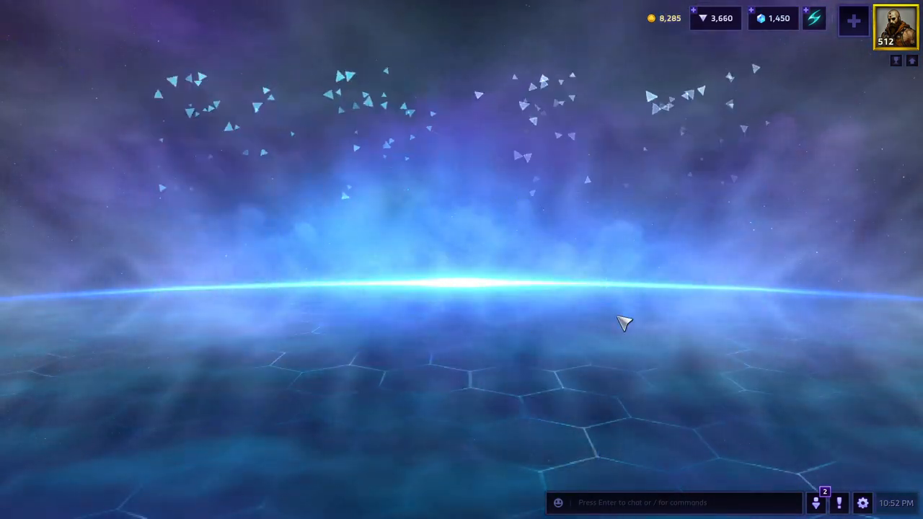
pyautogui.click(219, 16)
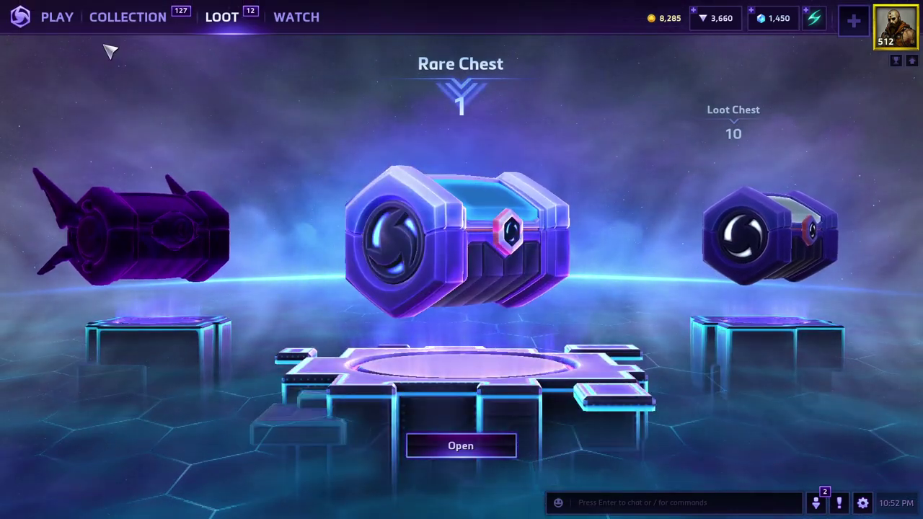
pyautogui.click(57, 16)
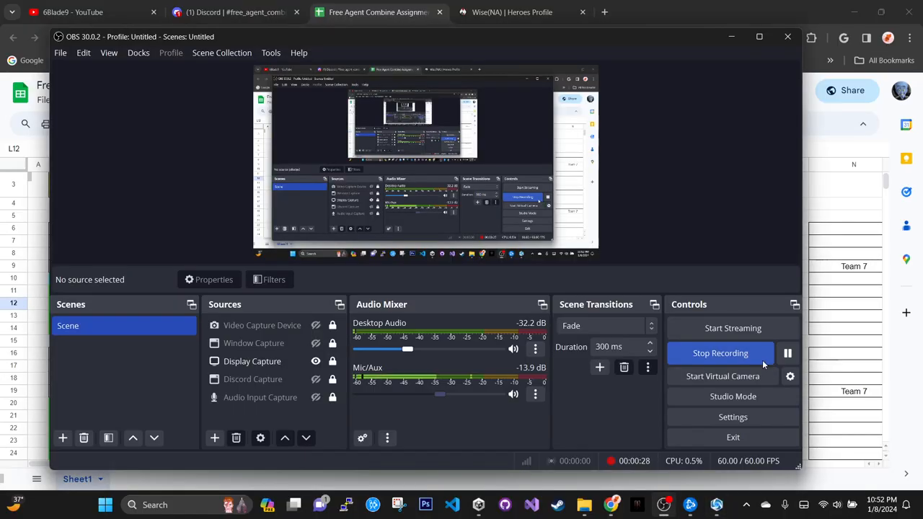
# Show the Free Agent Combine Assignments sheet and select the opponent's tag in the Team 5 list.
pyautogui.click(378, 12)
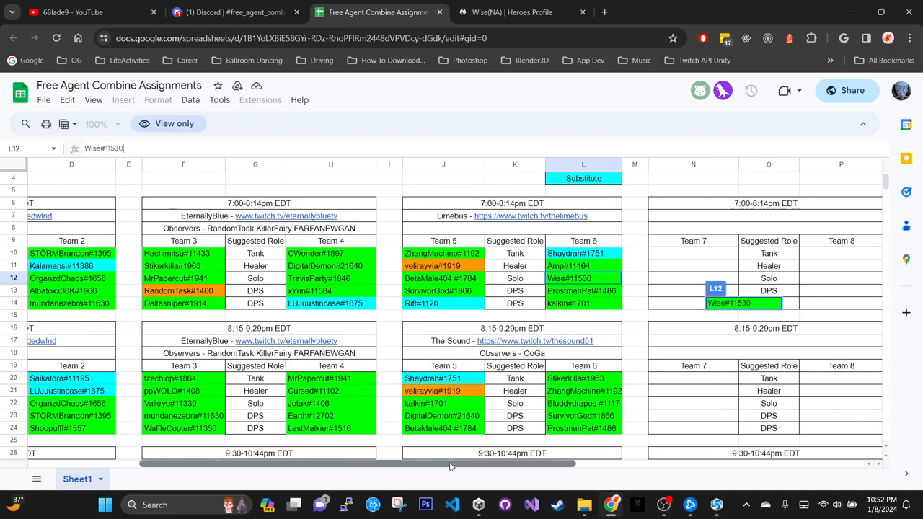
pyautogui.hscroll(3)
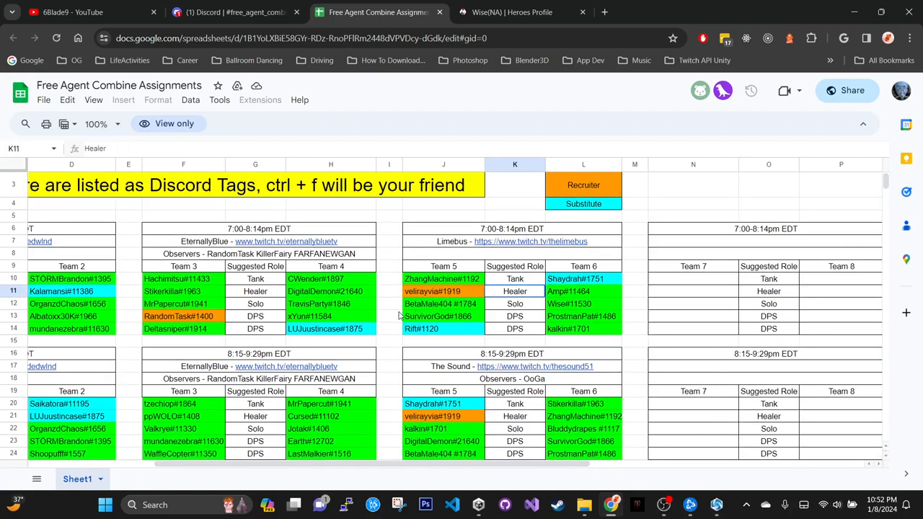
pyautogui.click(441, 303)
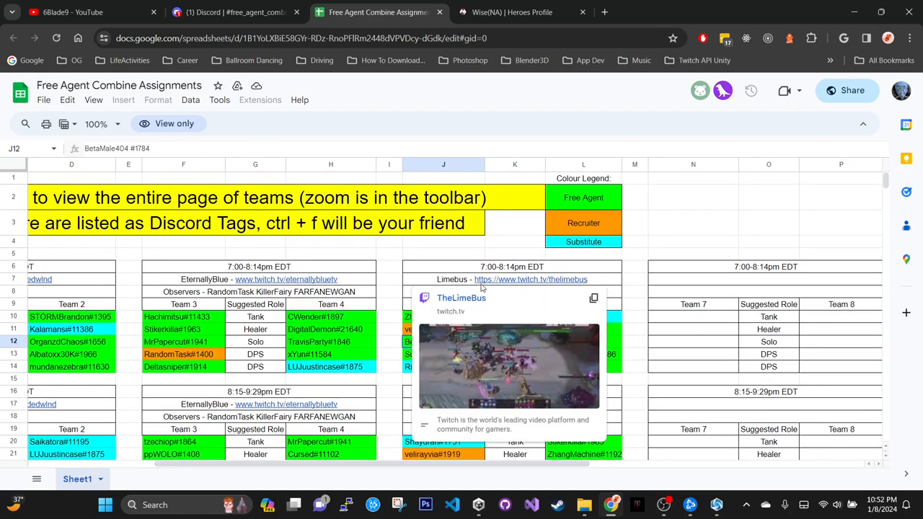
pyautogui.moveTo(418, 261)
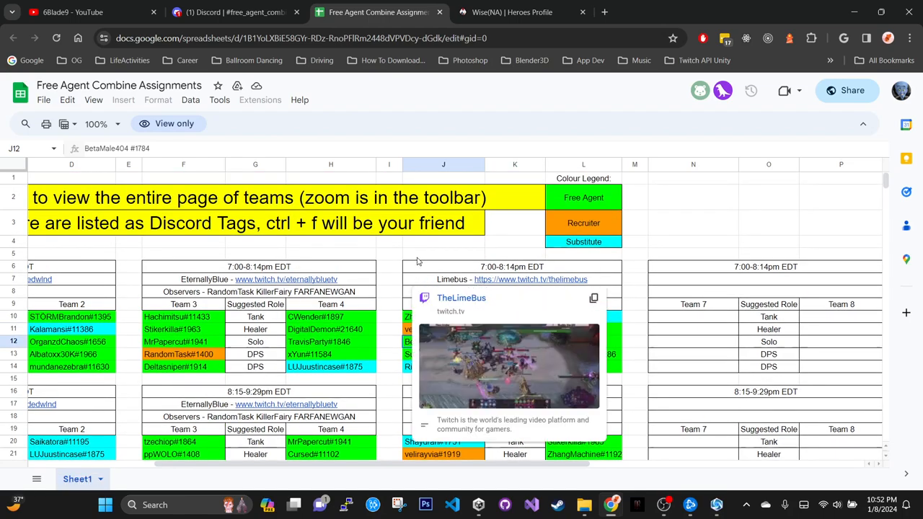
pyautogui.scroll(-3)
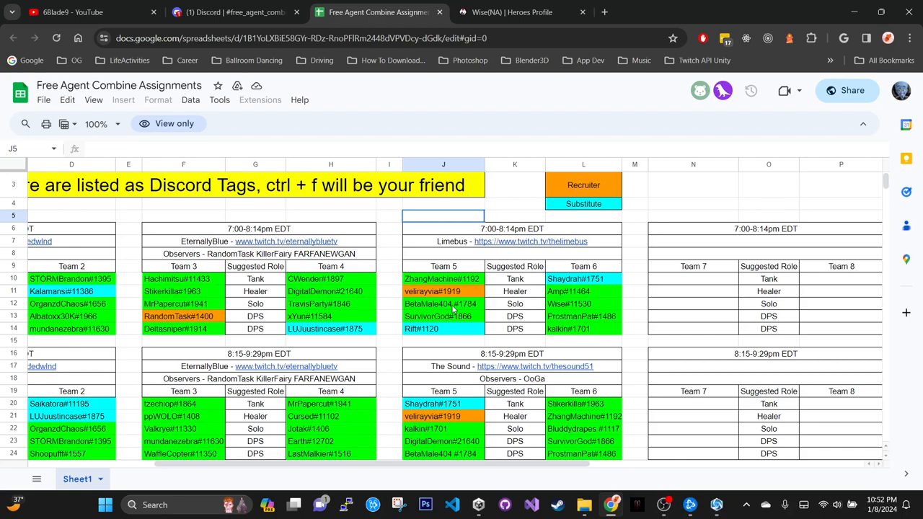
pyautogui.click(441, 302)
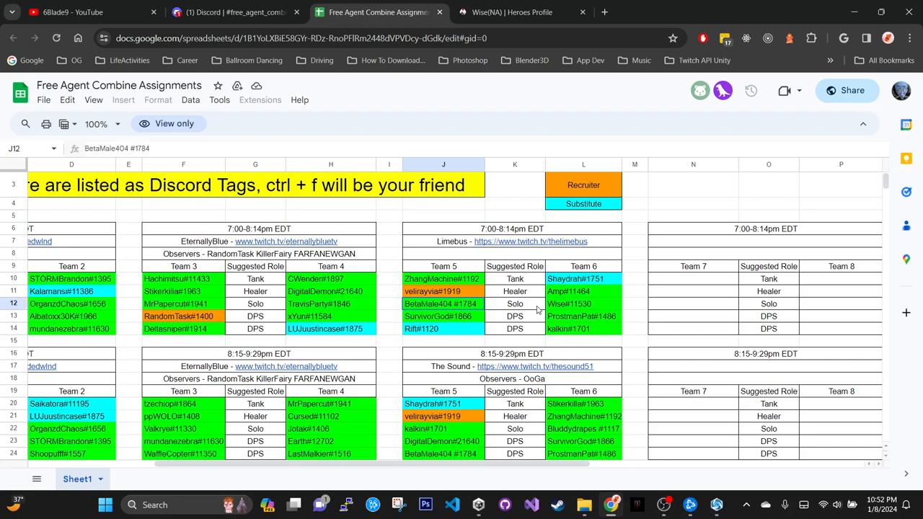
pyautogui.moveTo(484, 314)
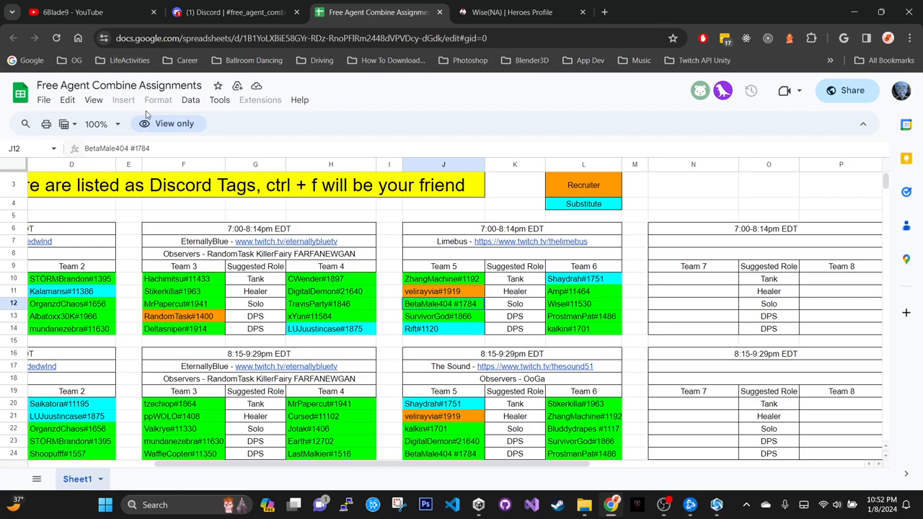
pyautogui.moveTo(464, 334)
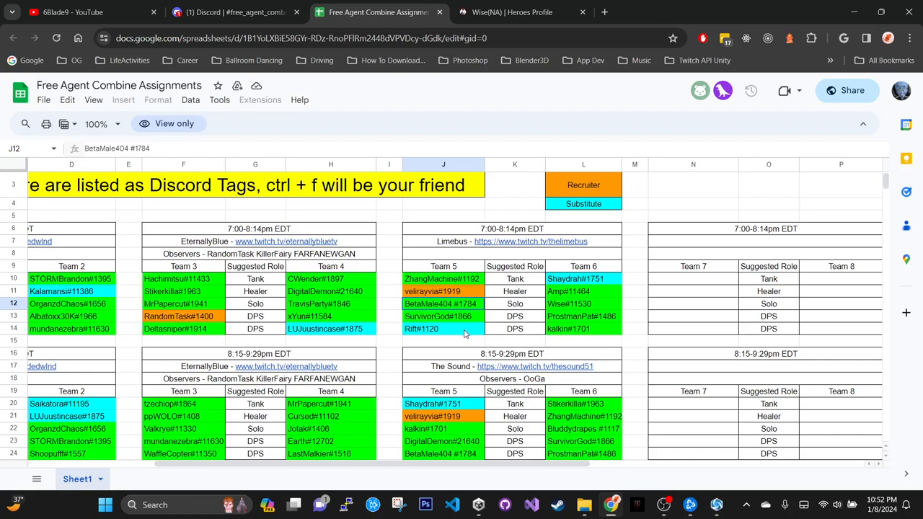
pyautogui.moveTo(463, 330)
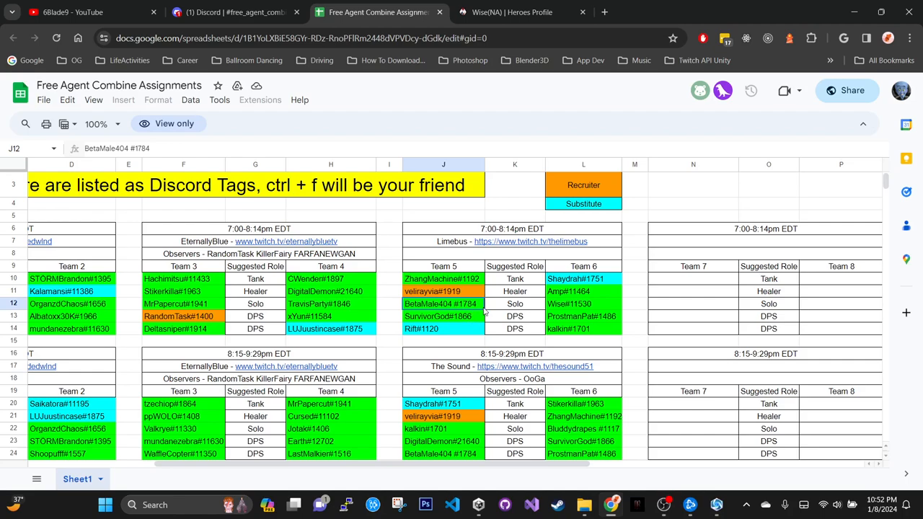
pyautogui.moveTo(479, 326)
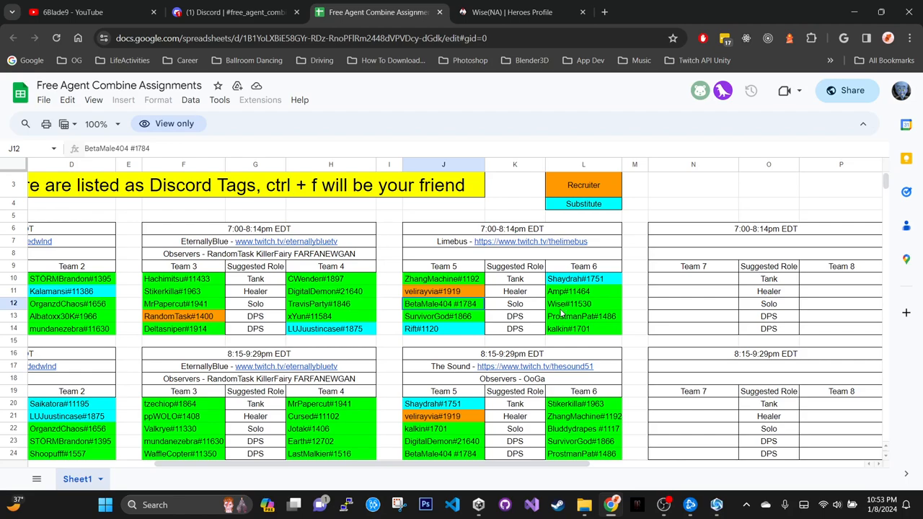
pyautogui.moveTo(560, 315)
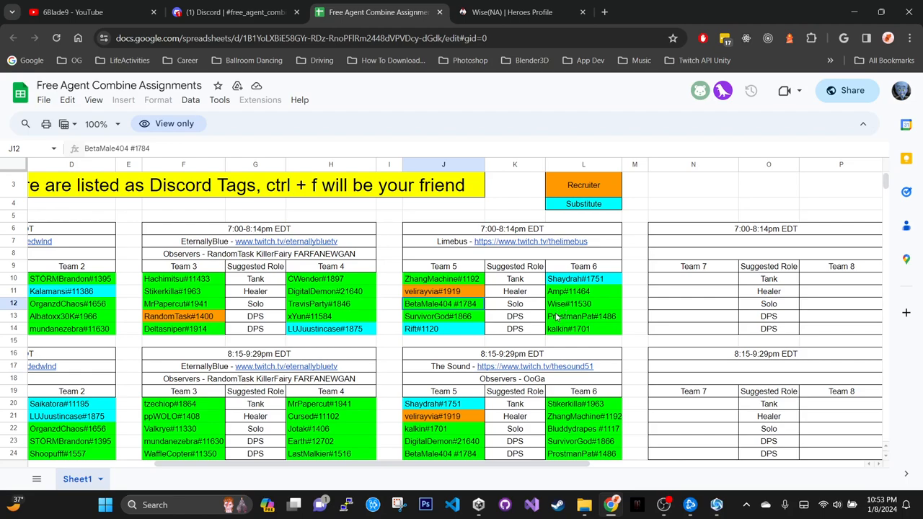
pyautogui.moveTo(515, 315)
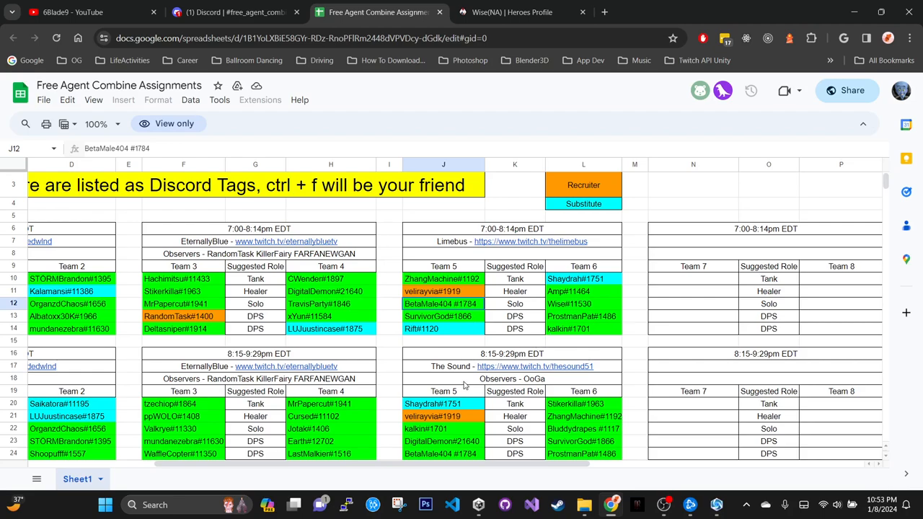
# Scroll down to the 9:30 EDT team blocks with their roles and observers.
pyautogui.scroll(-3)
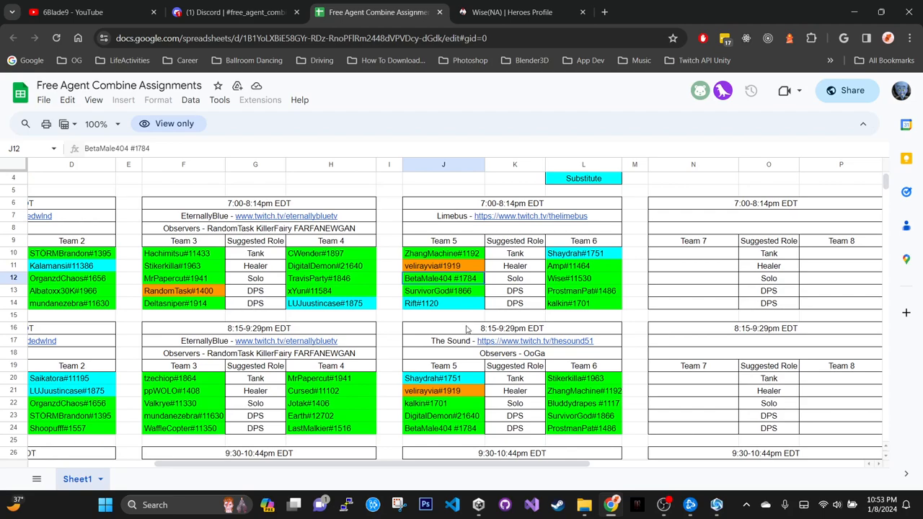
pyautogui.scroll(-3)
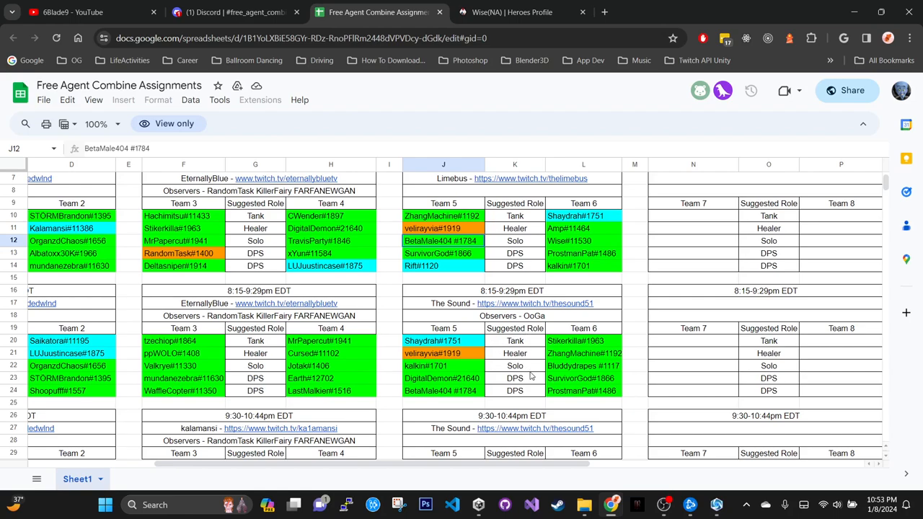
pyautogui.moveTo(461, 353)
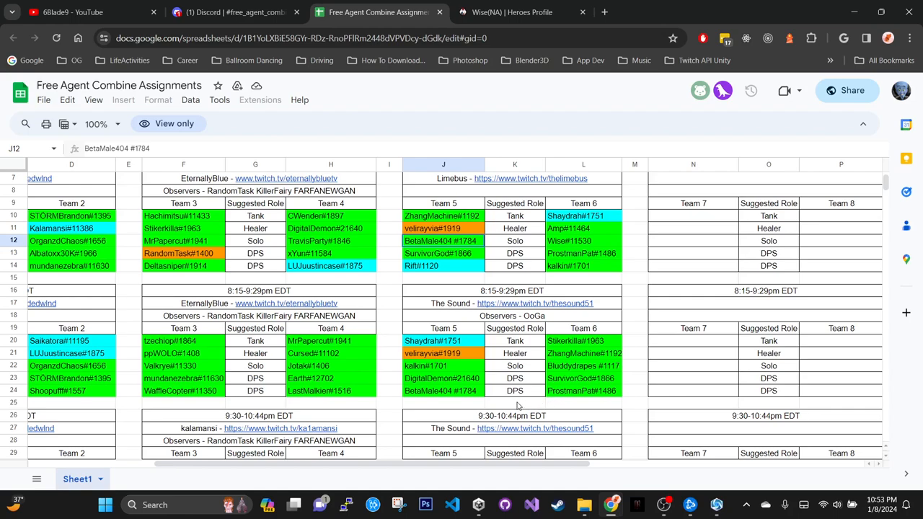
pyautogui.moveTo(506, 397)
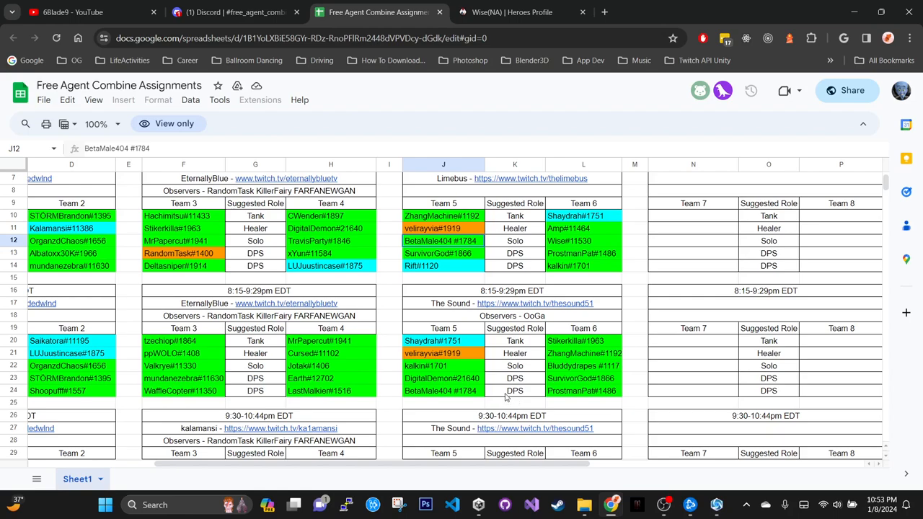
pyautogui.moveTo(517, 400)
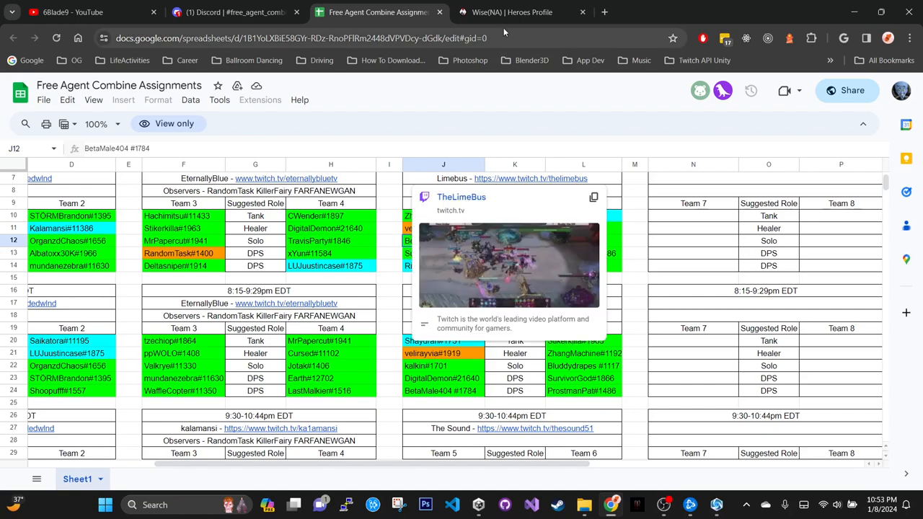
# Show the Wise (NA) Heroes Profile page and scroll through stats, role win rates, top heroes and MMR.
pyautogui.click(522, 12)
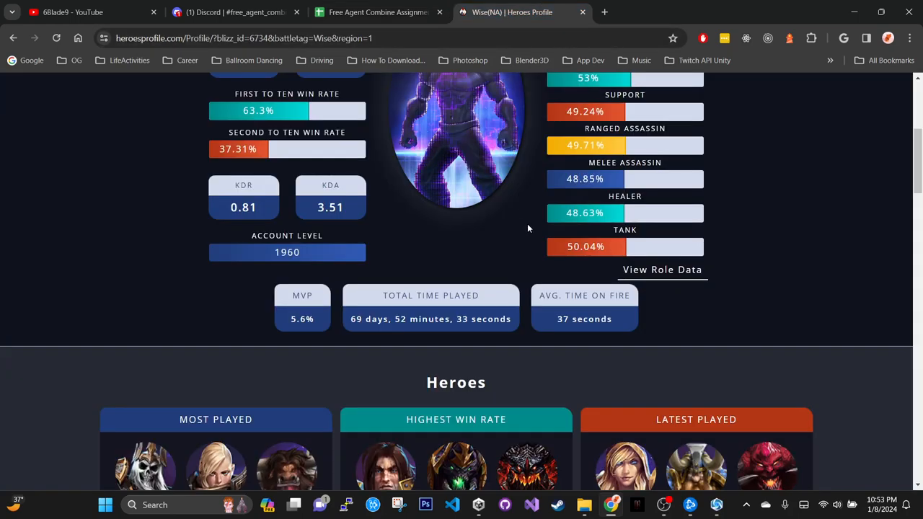
pyautogui.scroll(3)
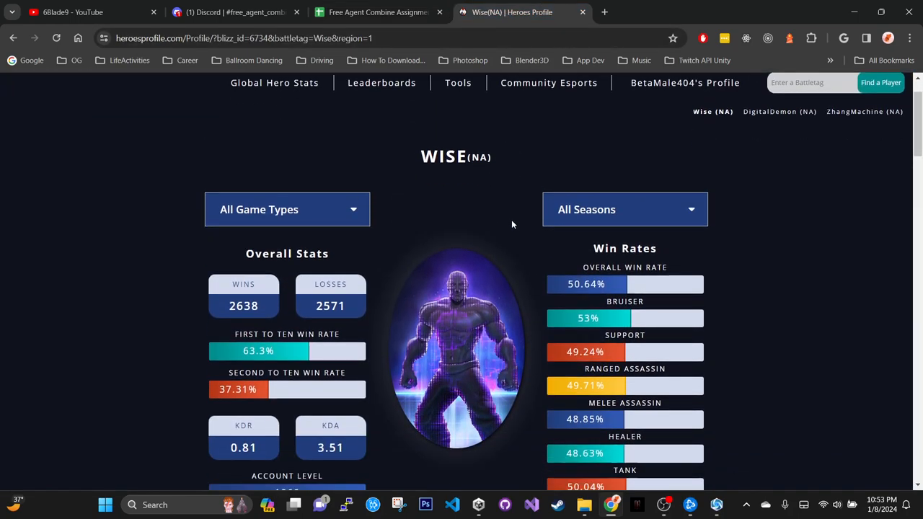
pyautogui.scroll(-3)
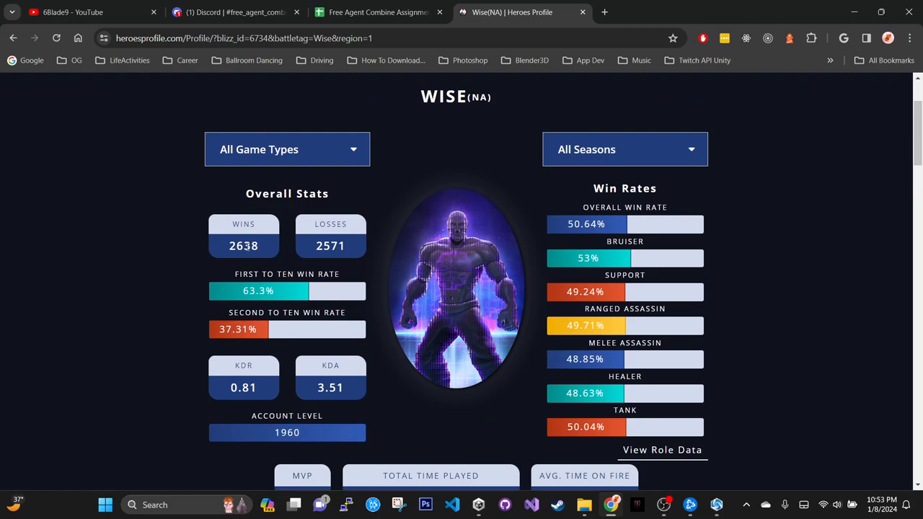
pyautogui.moveTo(442, 260)
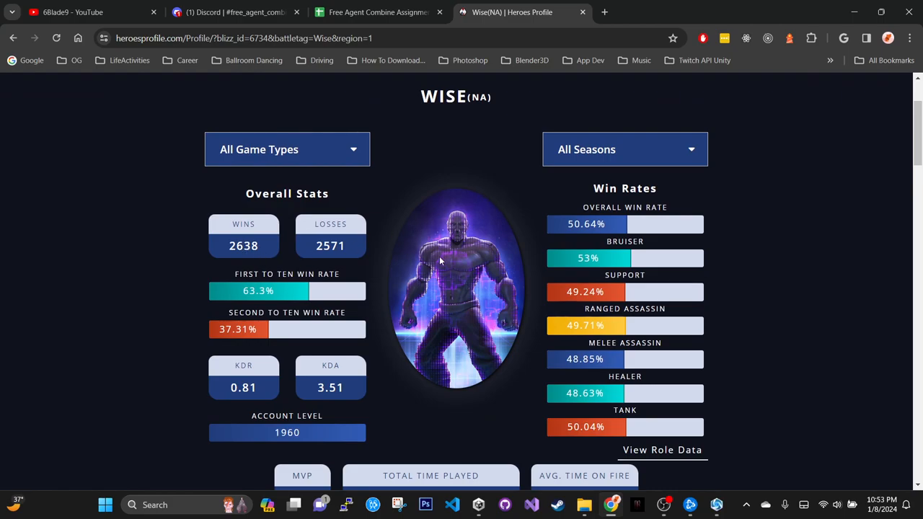
pyautogui.scroll(-3)
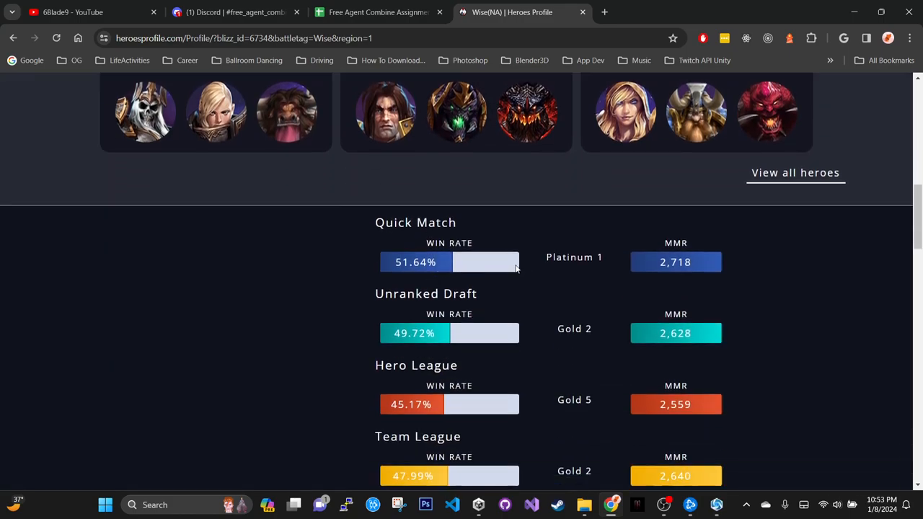
pyautogui.scroll(3)
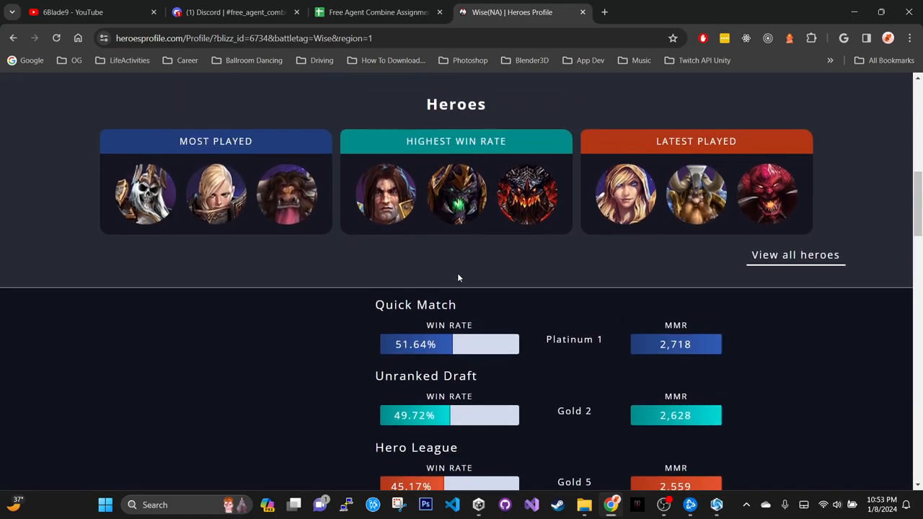
pyautogui.scroll(3)
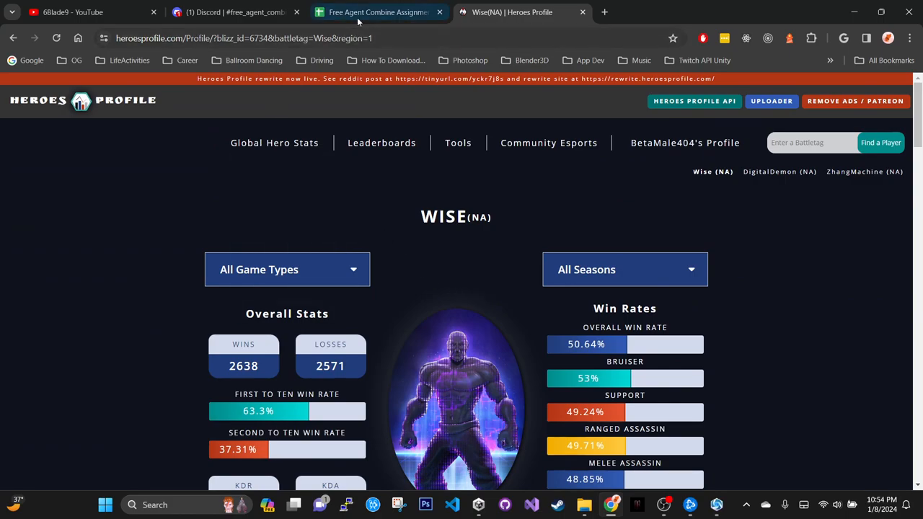
# Switch back to the Heroes of the Storm ARAM lobby waiting to ready up.
pyautogui.click(377, 12)
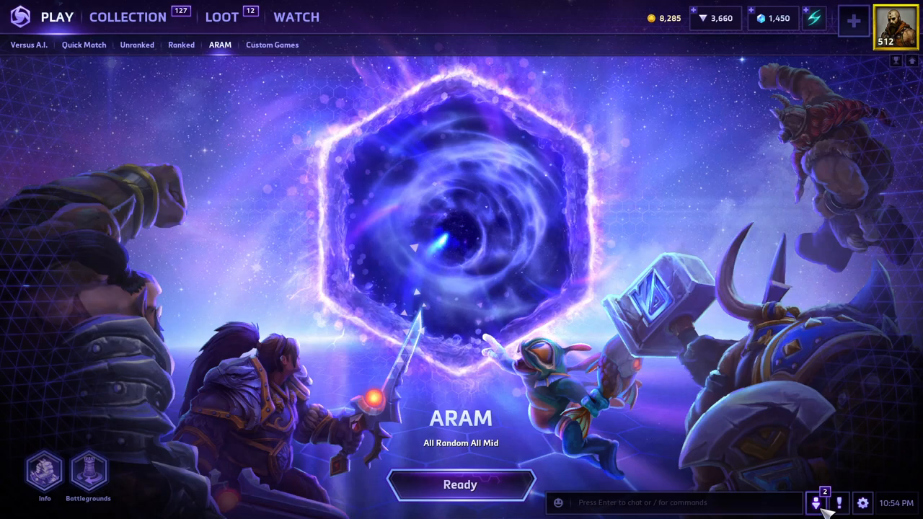
pyautogui.moveTo(597, 245)
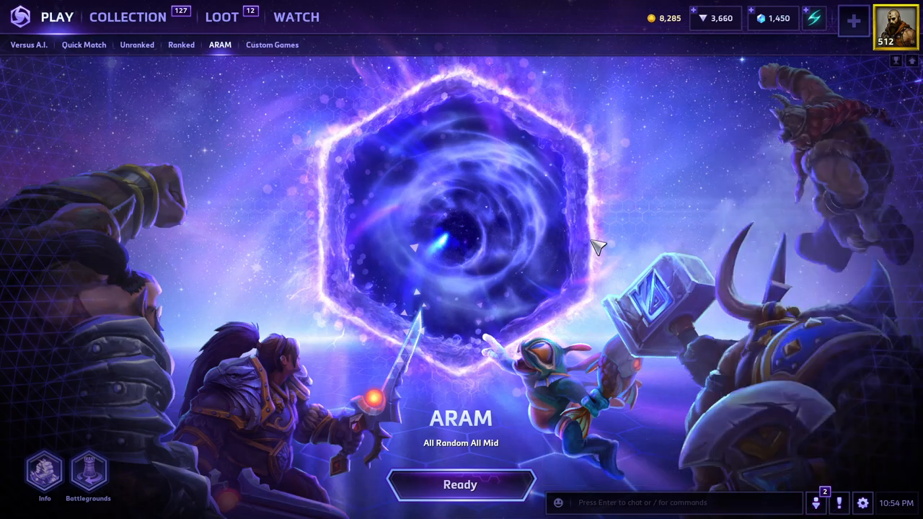